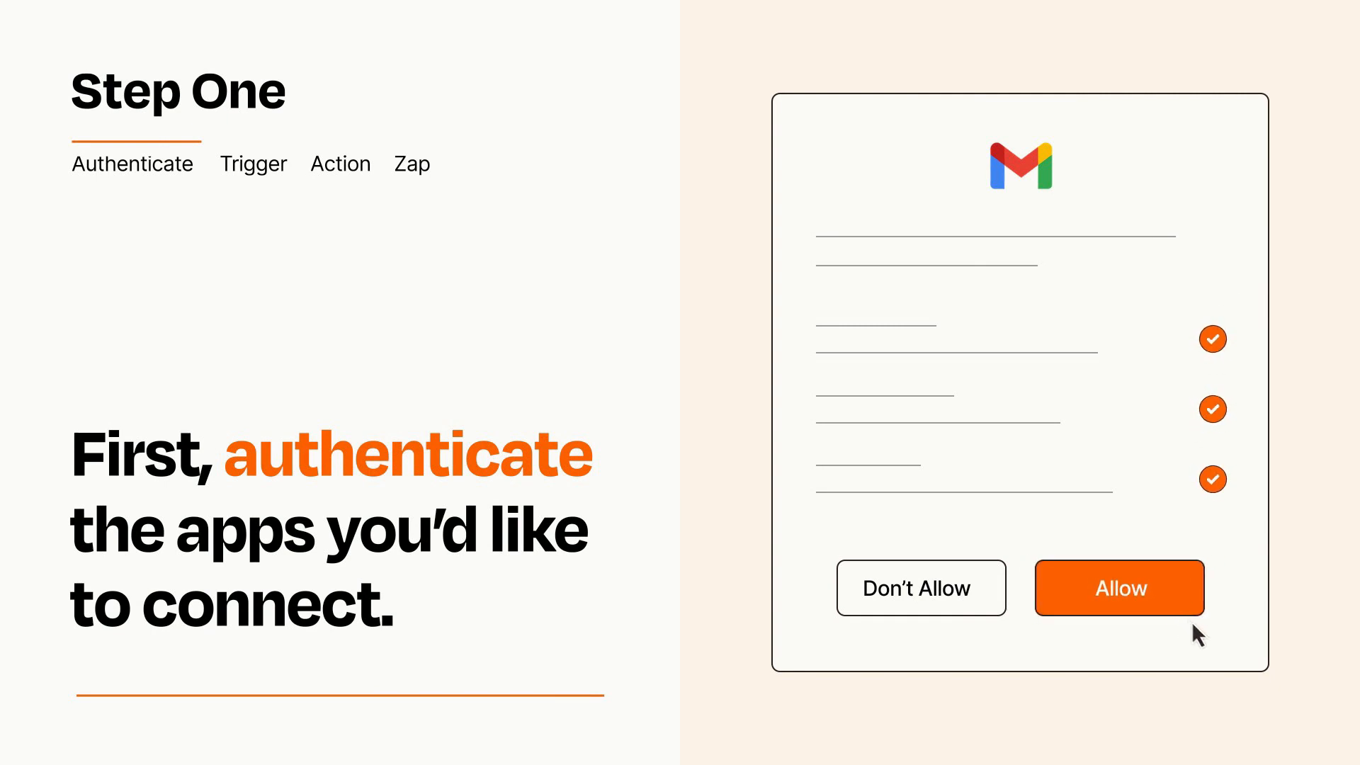
Allow Zapier access to the Gmail account on the authorization screen.
click(1120, 587)
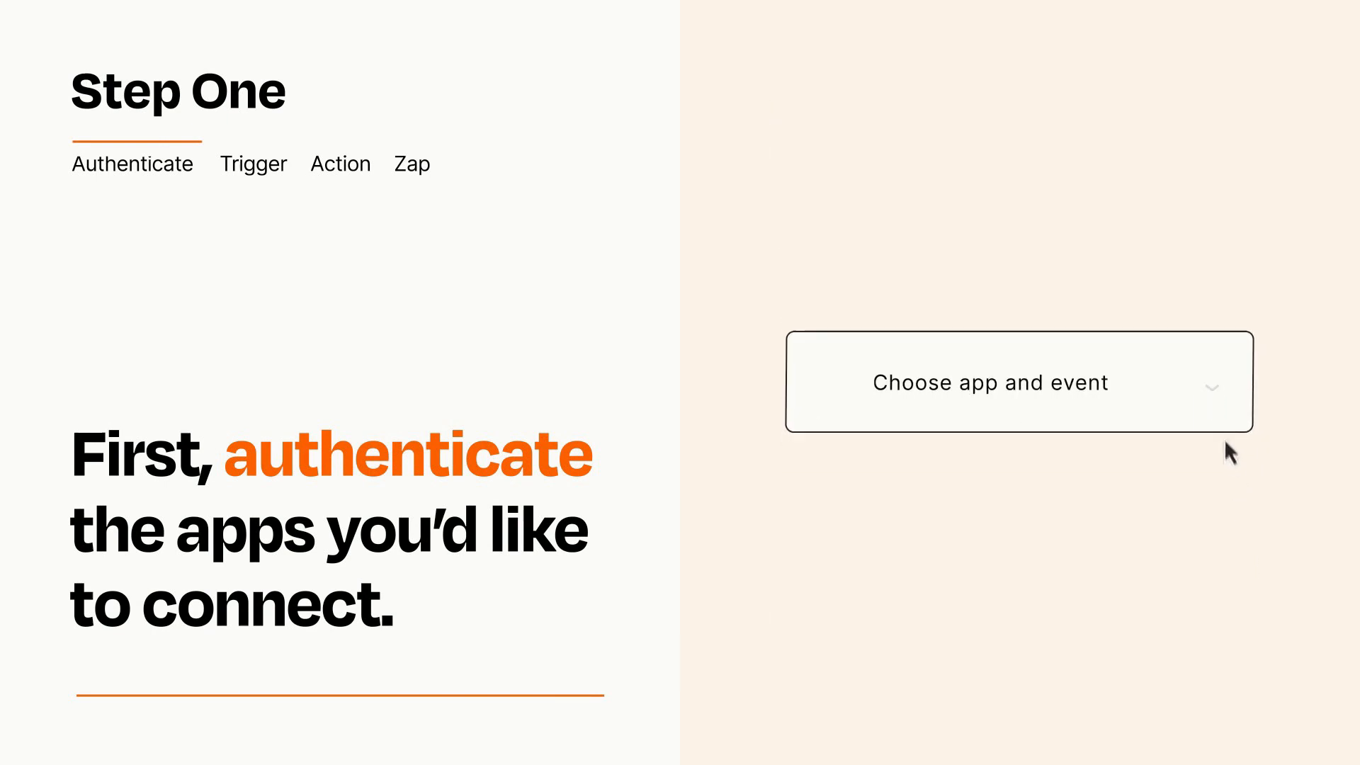
Pick "Contact Sent From Bot" from the app and event dropdown as the trigger.
click(1017, 382)
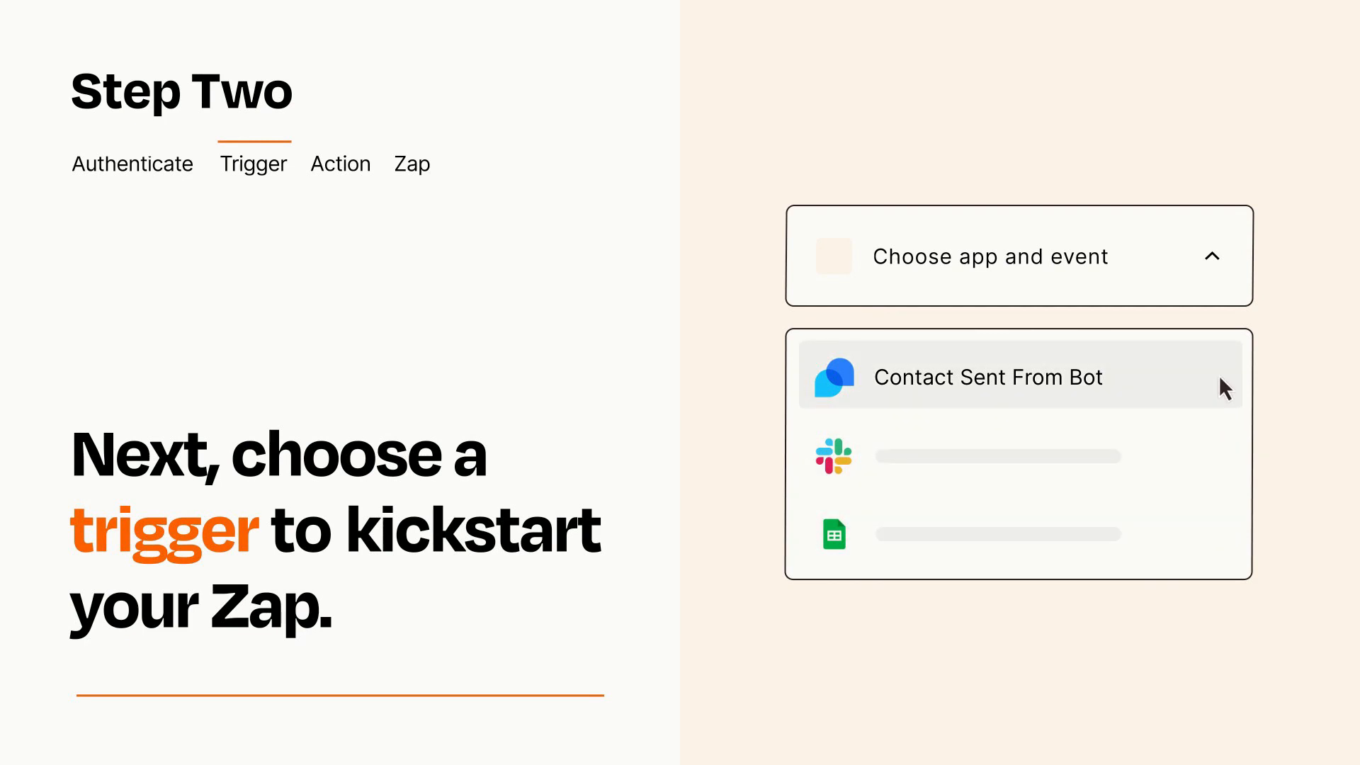
mouse_move(1224, 392)
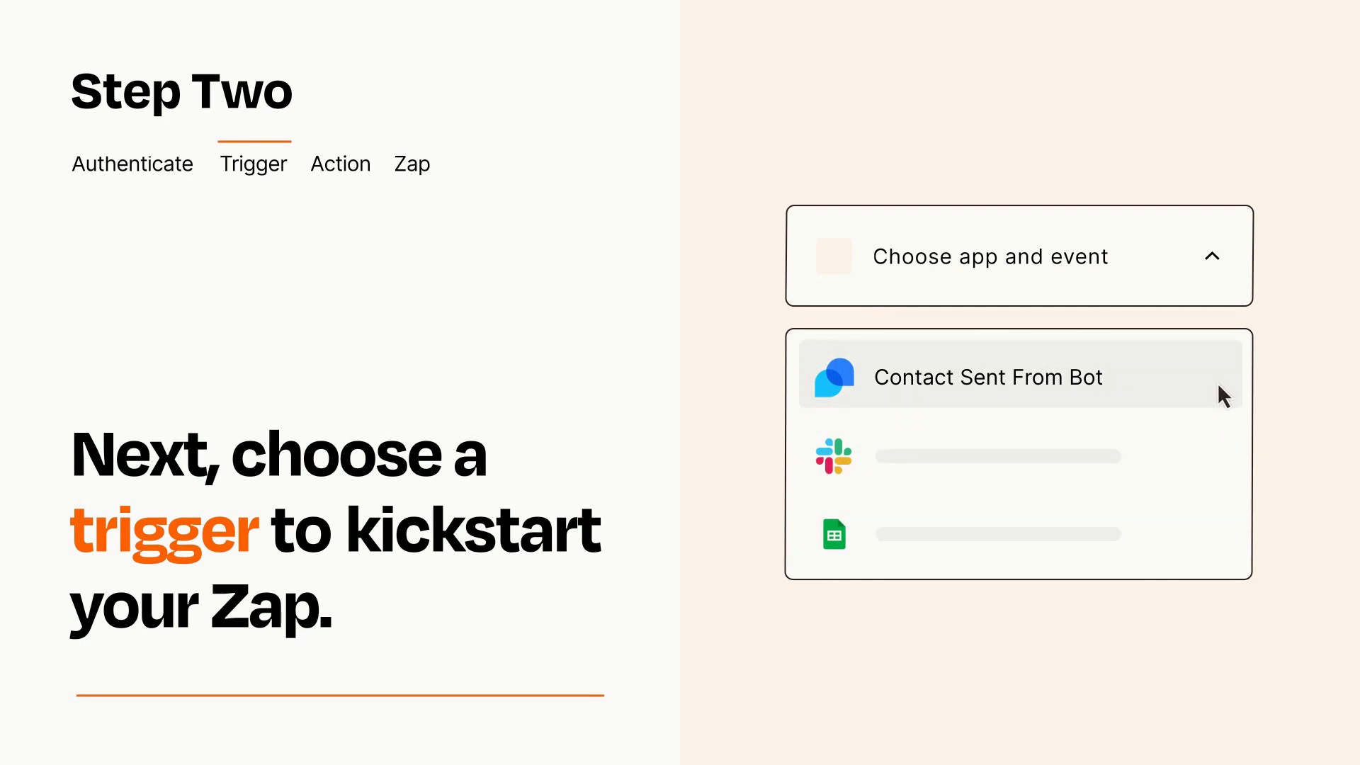
click(987, 377)
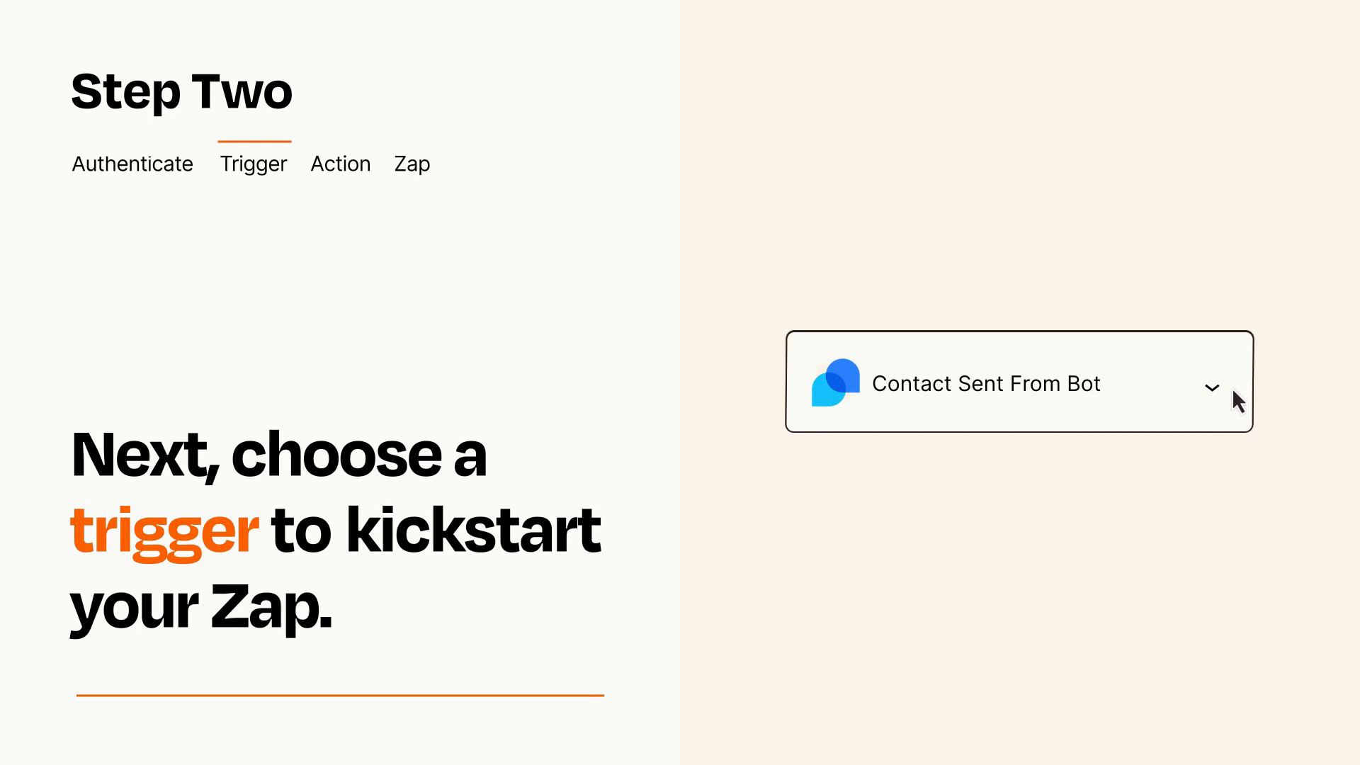
mouse_move(1234, 395)
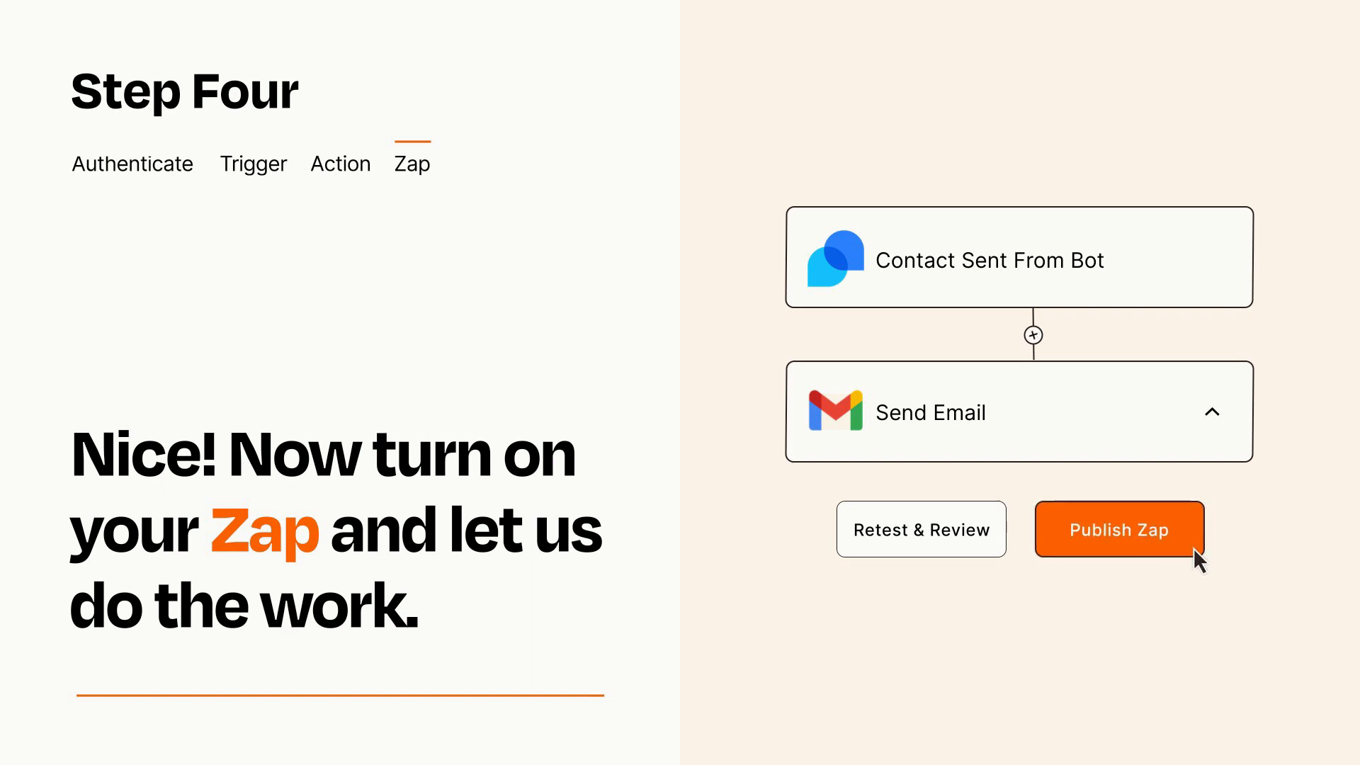
Publish the Contact Sent From Bot to Gmail Send Email Zap.
click(1117, 529)
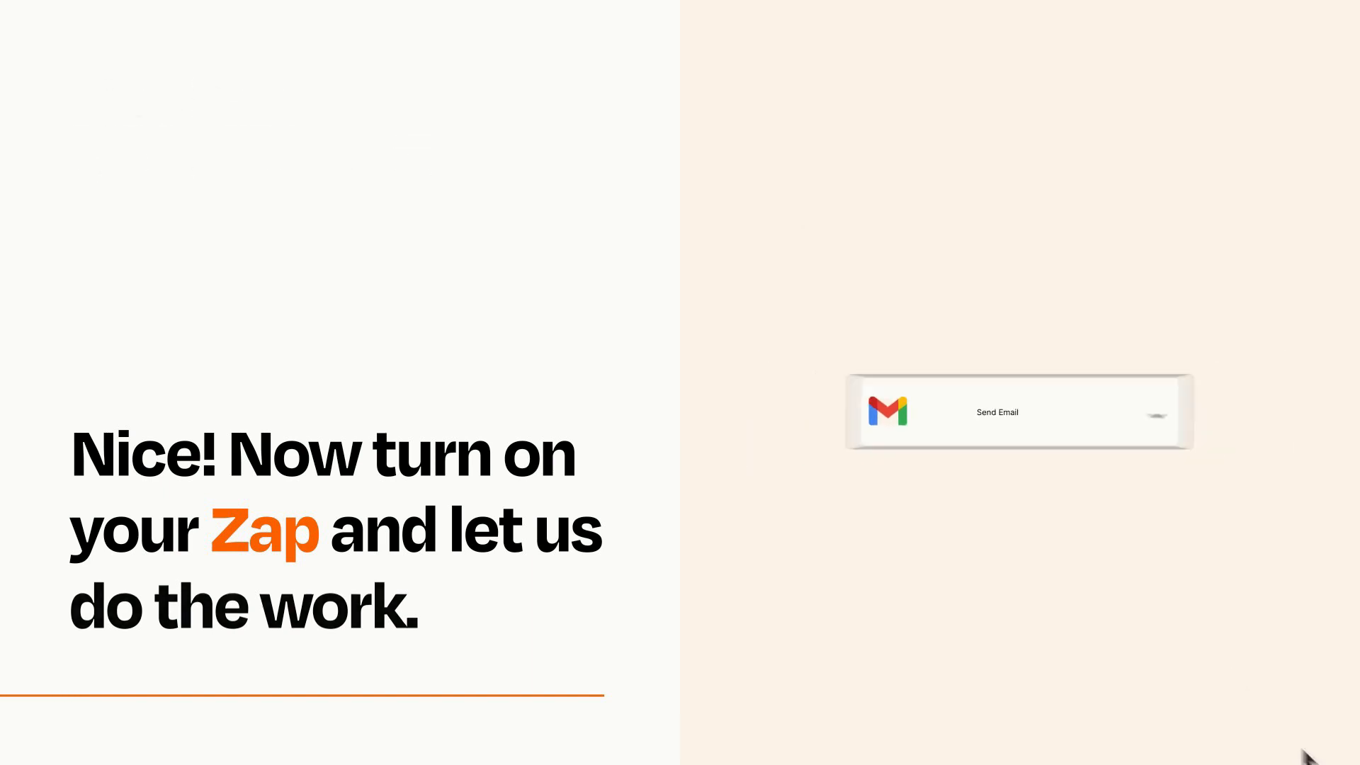